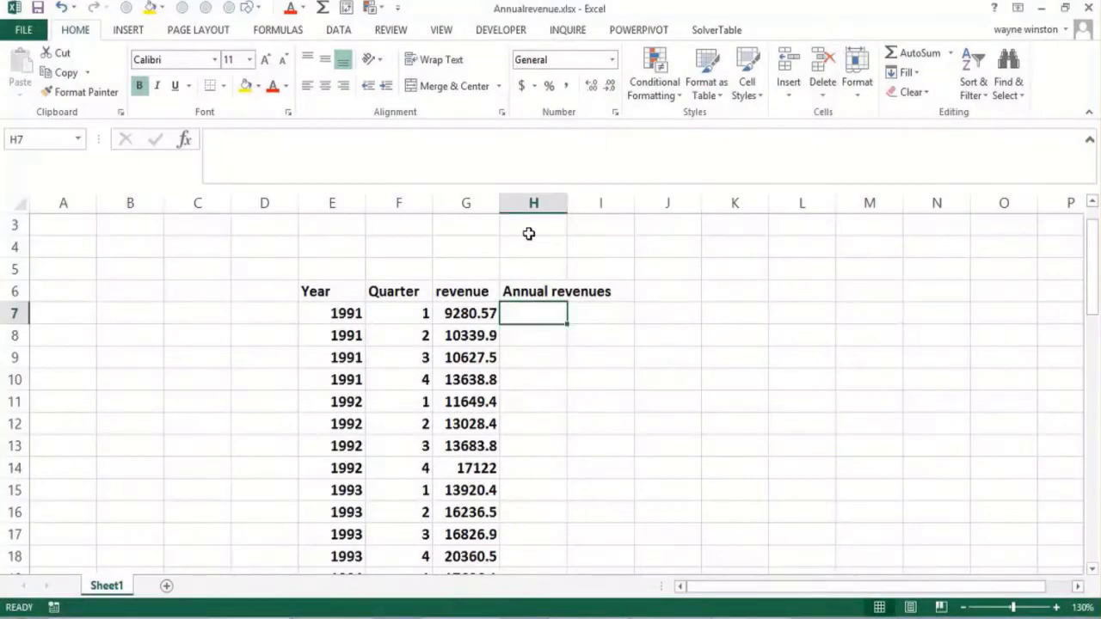
- Enter the title 'Annualrevenue.xlsx' in cell G3 above the revenue table
left_click(399, 248)
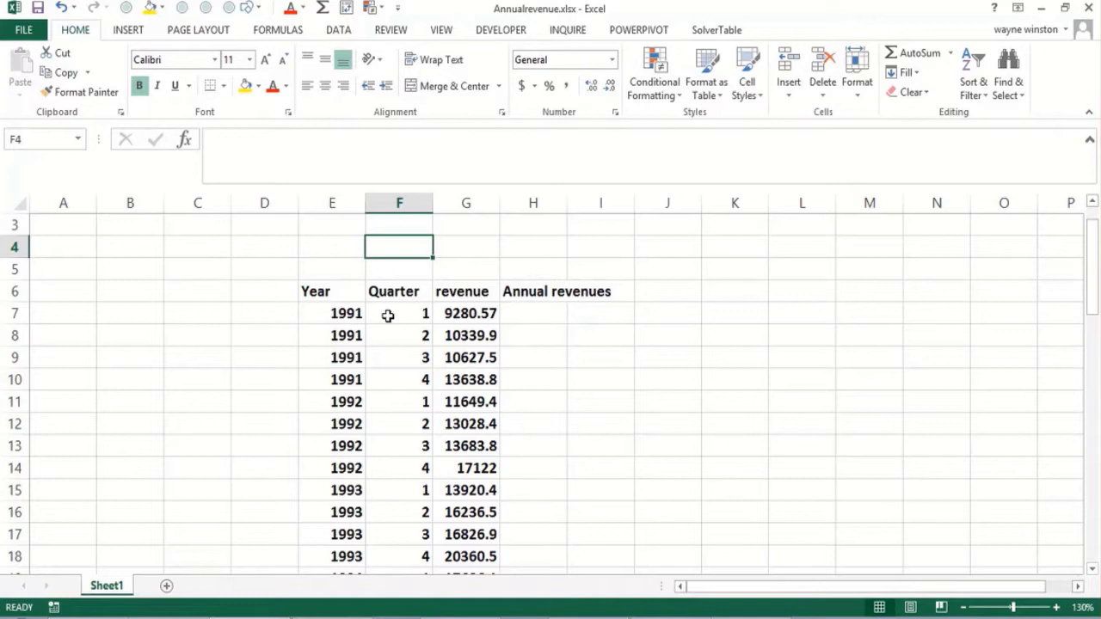
mouse_move(454, 223)
type("Ann")
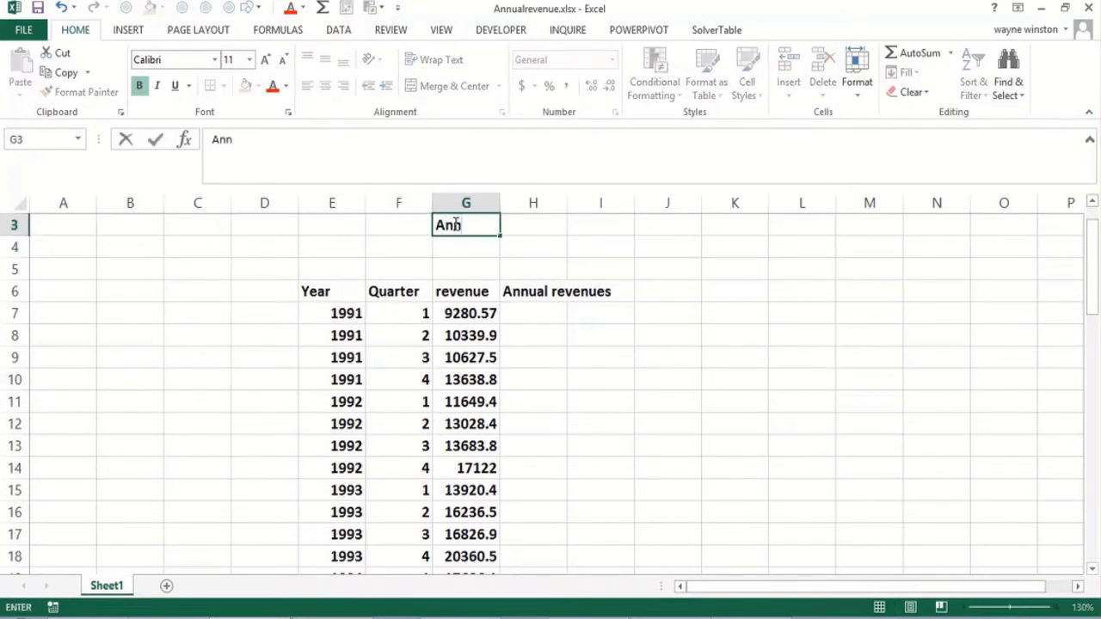
type("ualrevenue.xlsx")
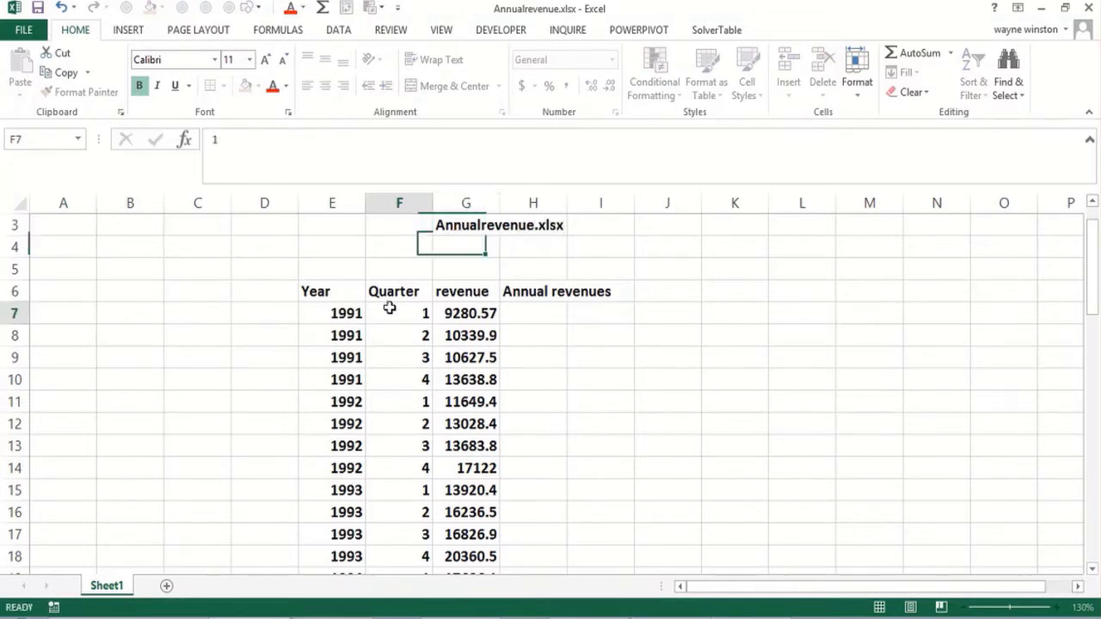
- Enter 'In Q1 row for each year we want to calculate' in E4
left_click(332, 247)
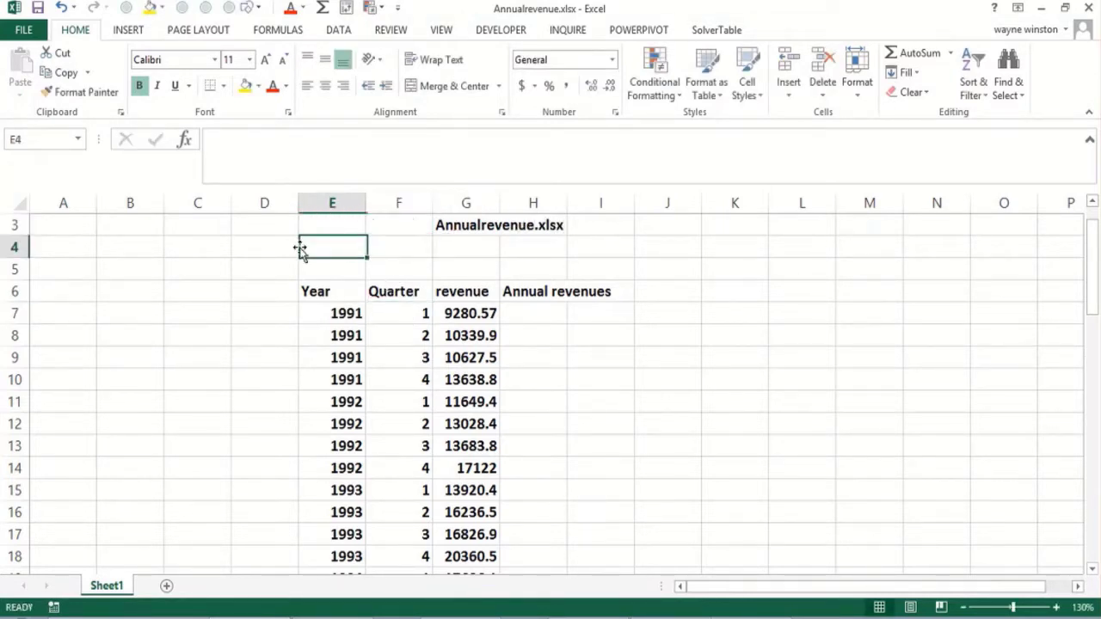
type("In Q1 row for")
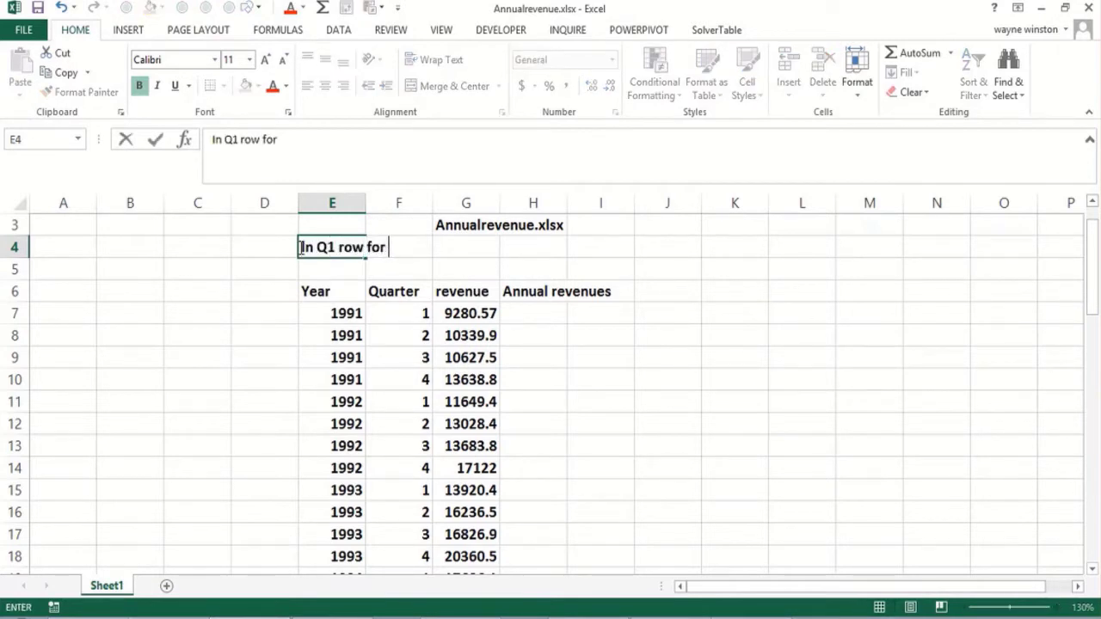
type("each year w")
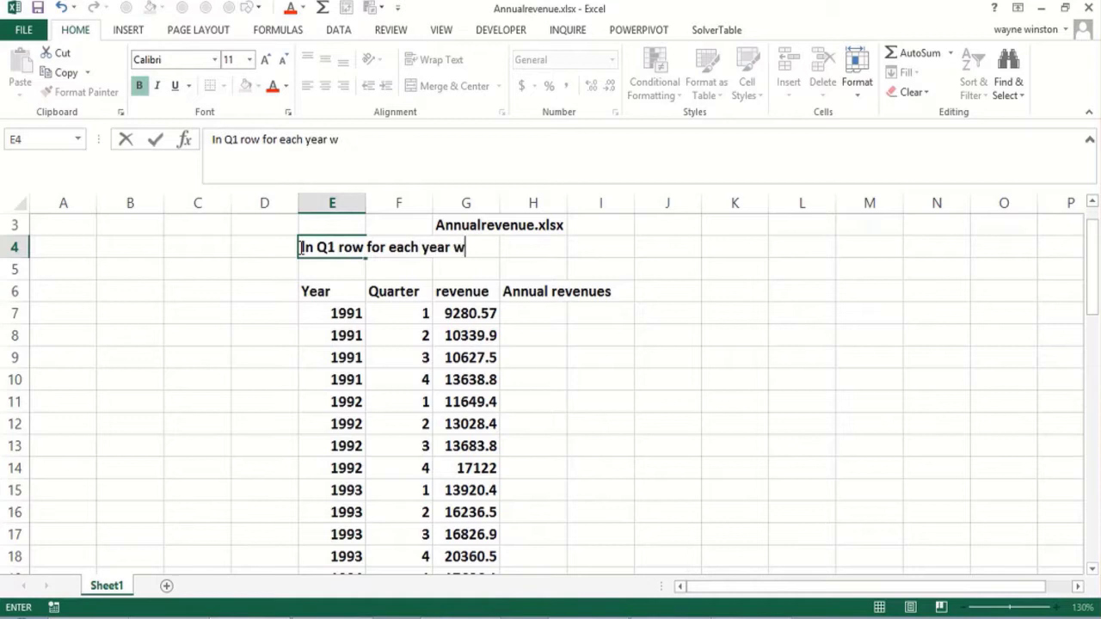
type("e want r")
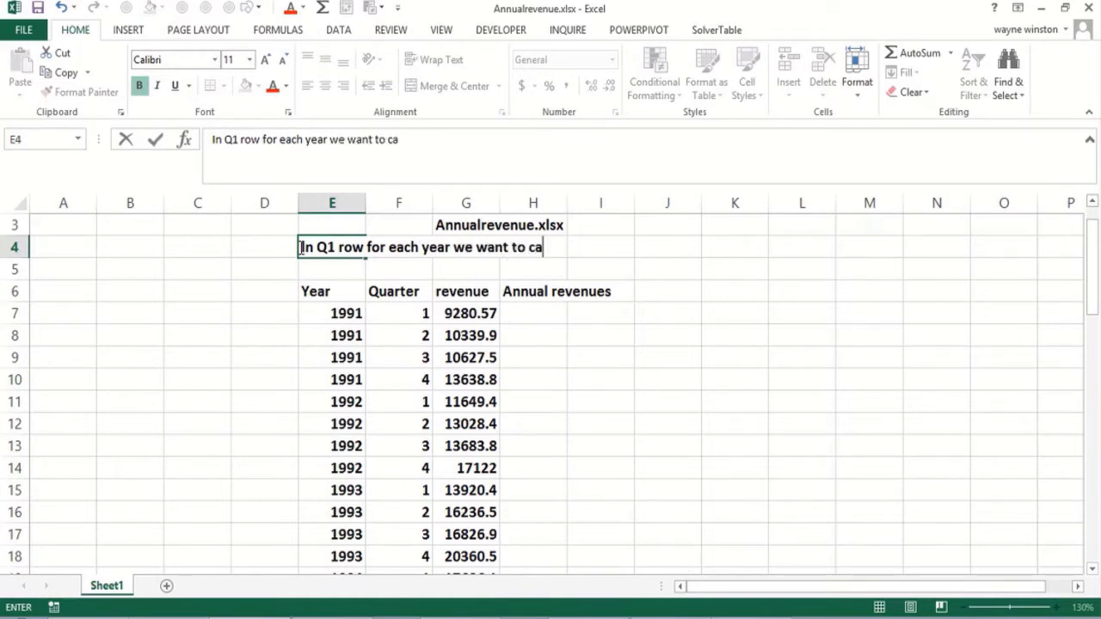
type("lculate")
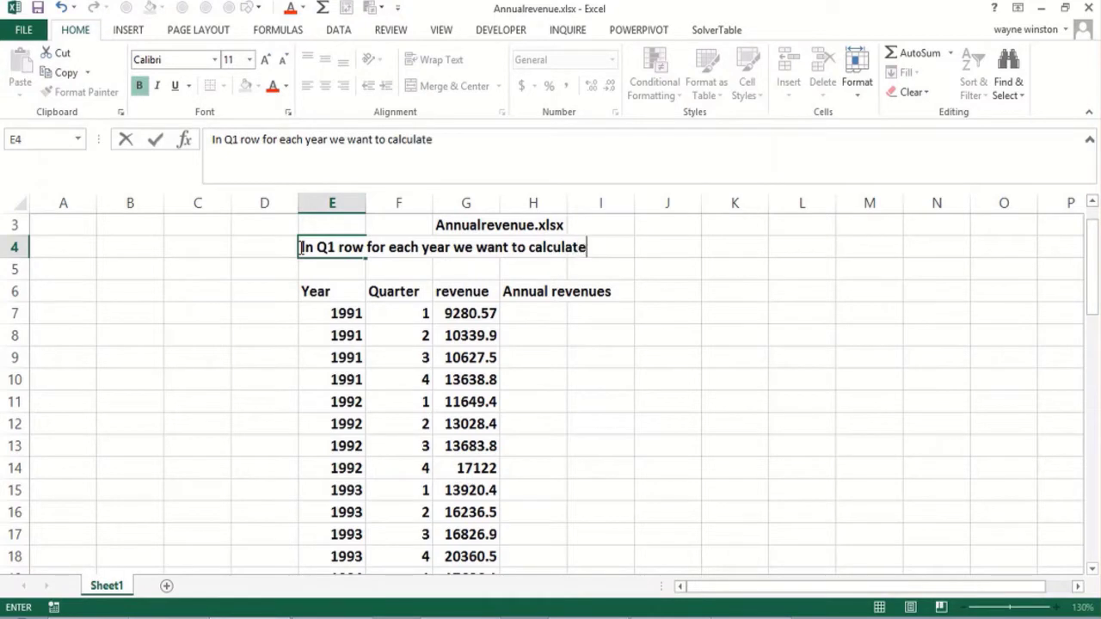
- Enter 'total revenue for that year' in E5 as the note's second line
type("tota;l")
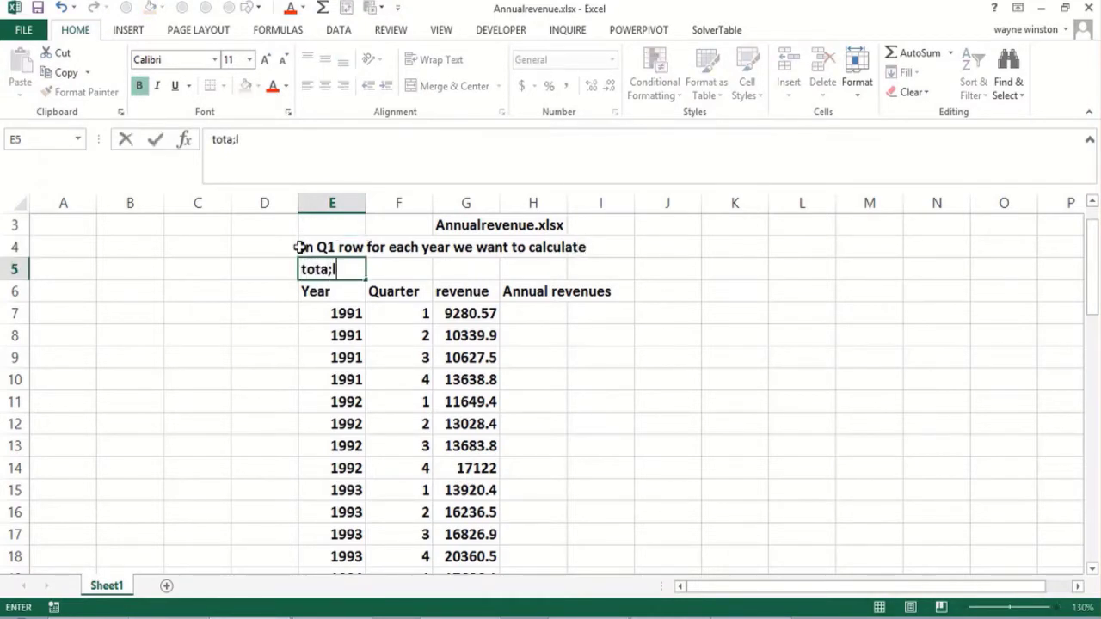
type("total revenue for that")
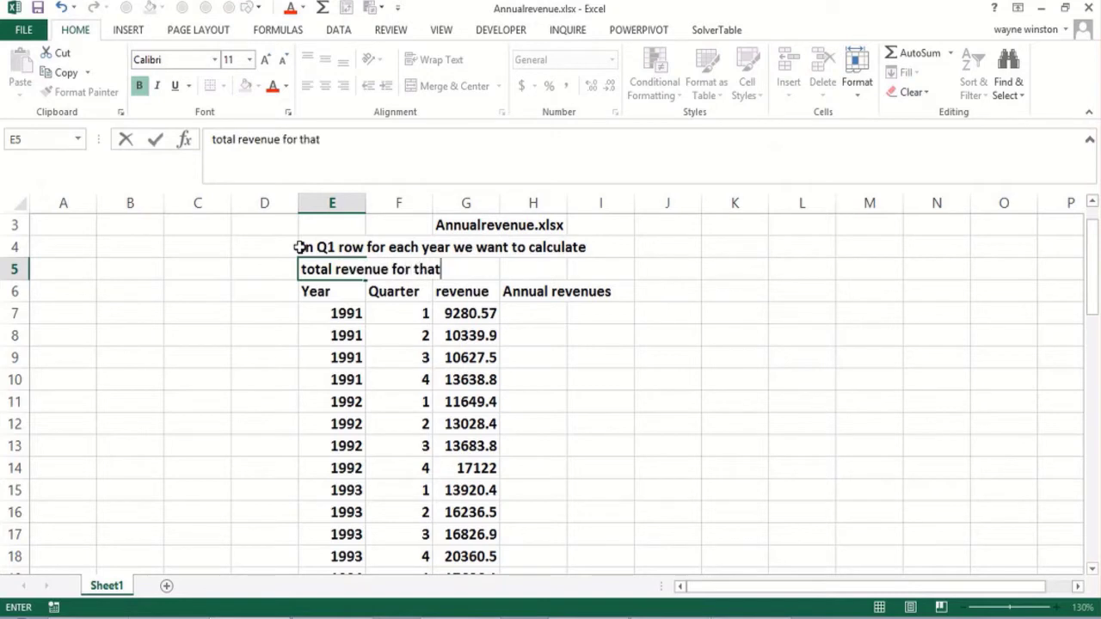
type("year")
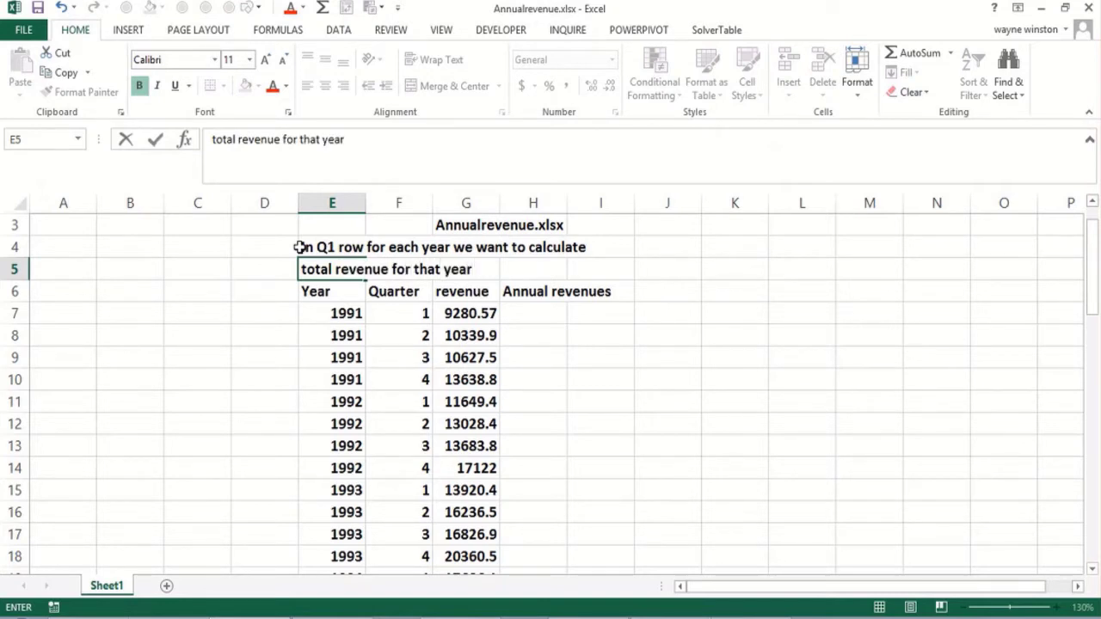
left_click(330, 291)
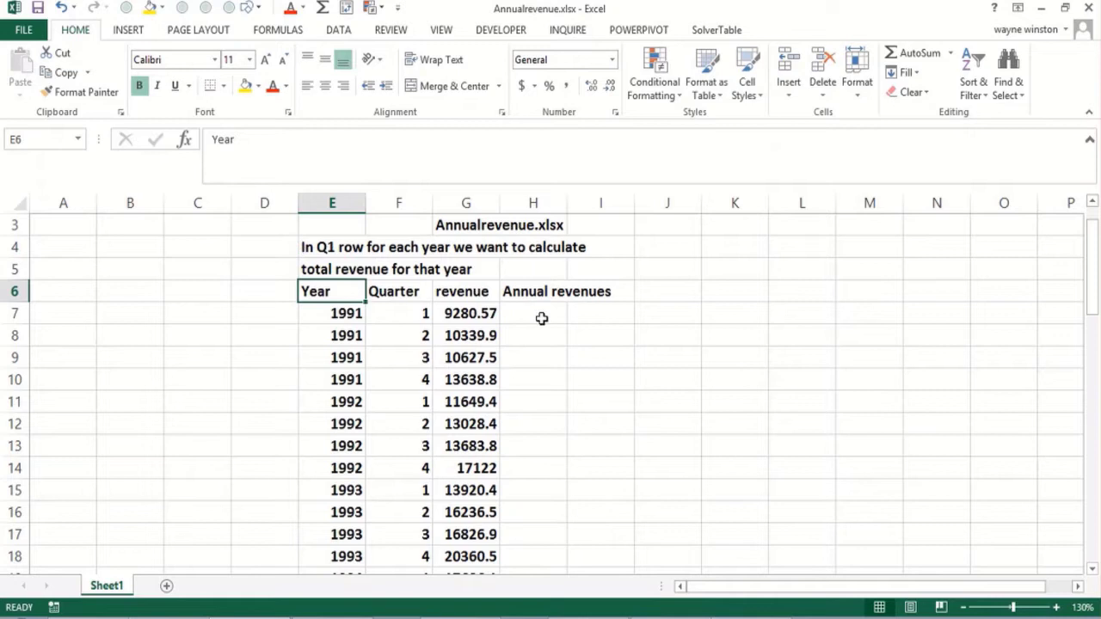
left_click(399, 313)
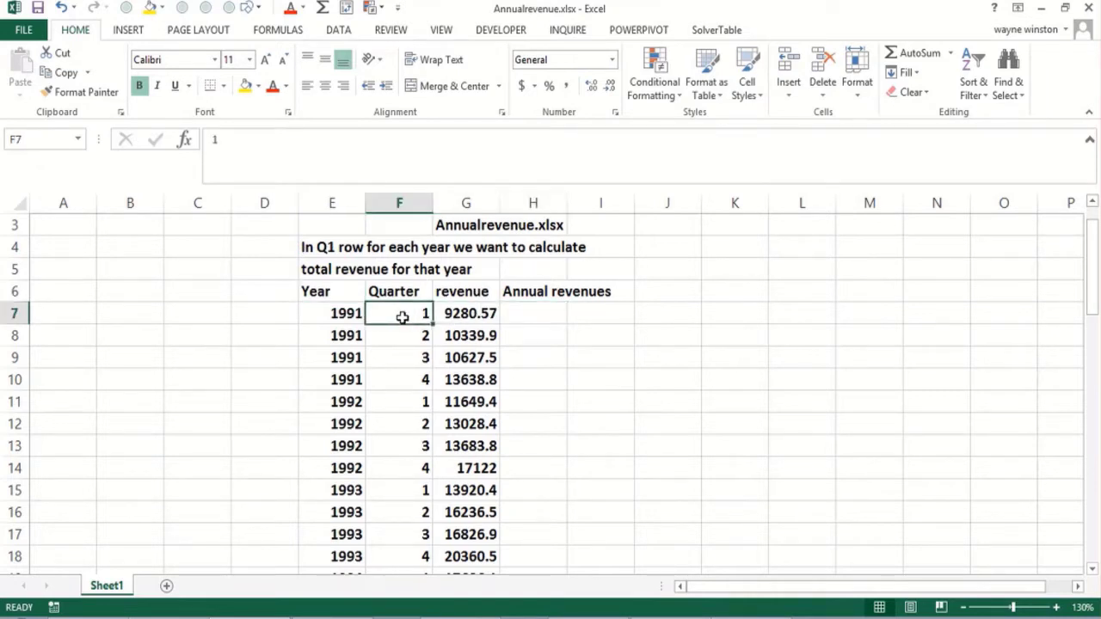
left_click(533, 313)
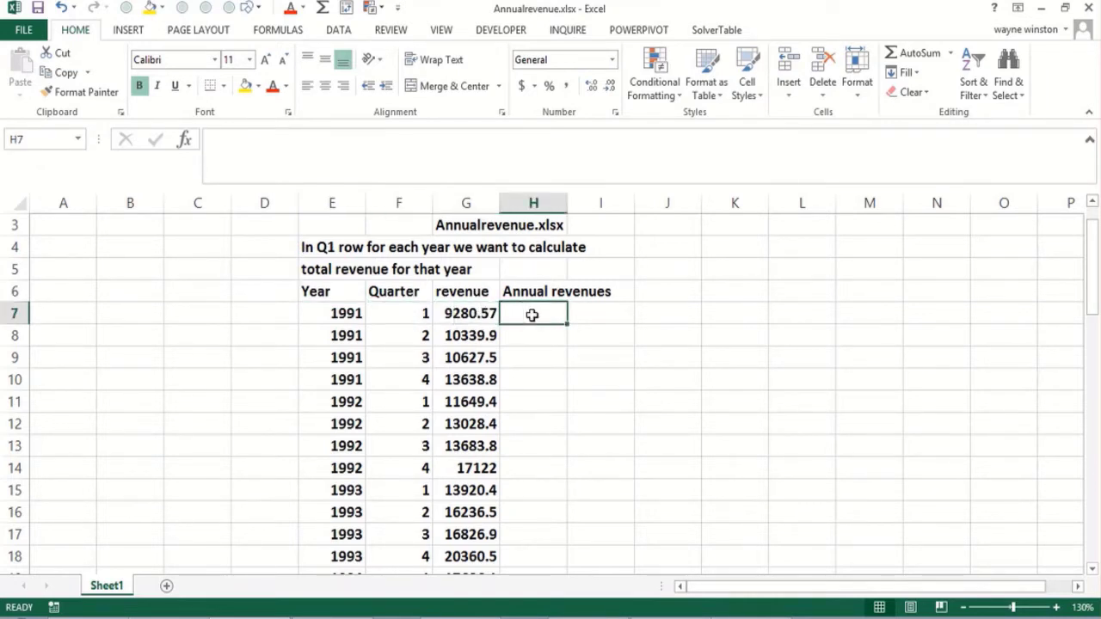
left_click(466, 313)
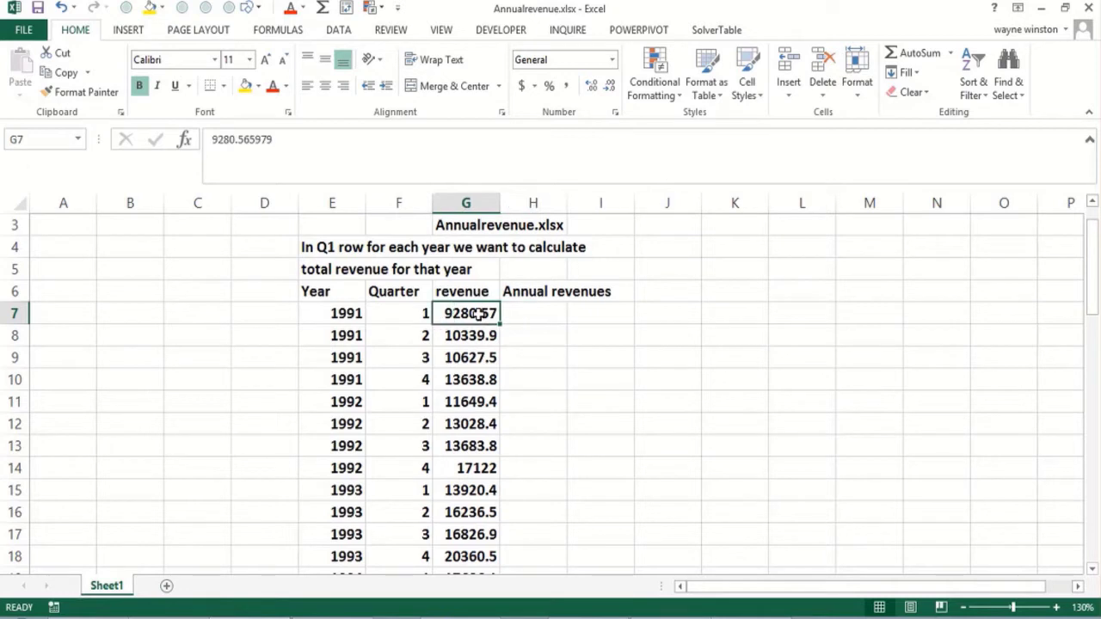
left_click(533, 313)
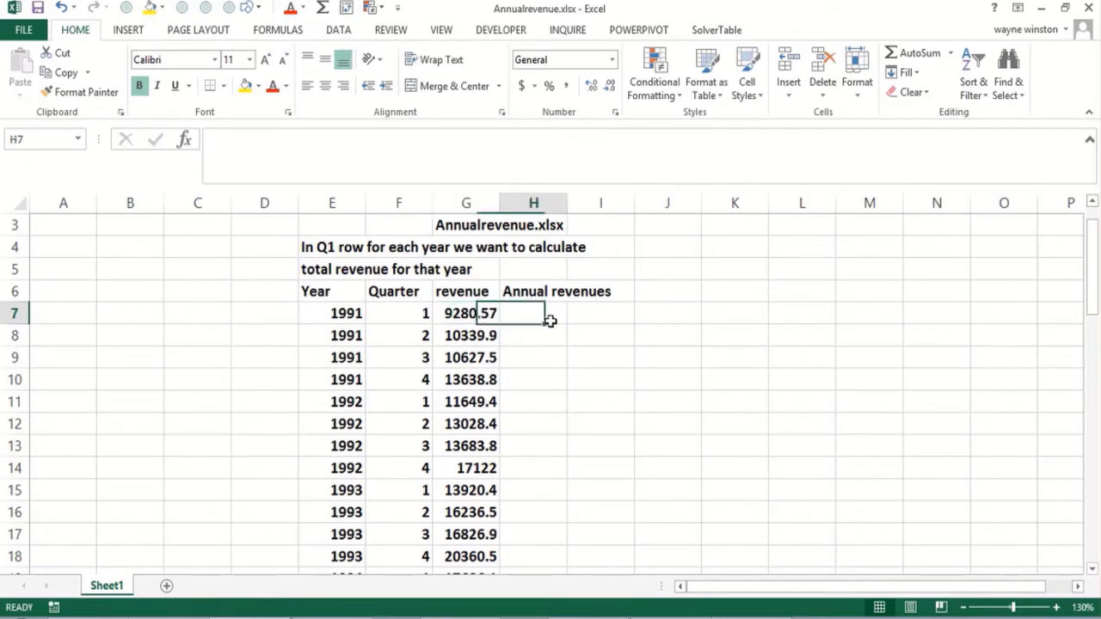
- Enter =IF(F7=1,SUM(G7:G10),"") in H7, giving 1991's total of 43886.8
type("=if")
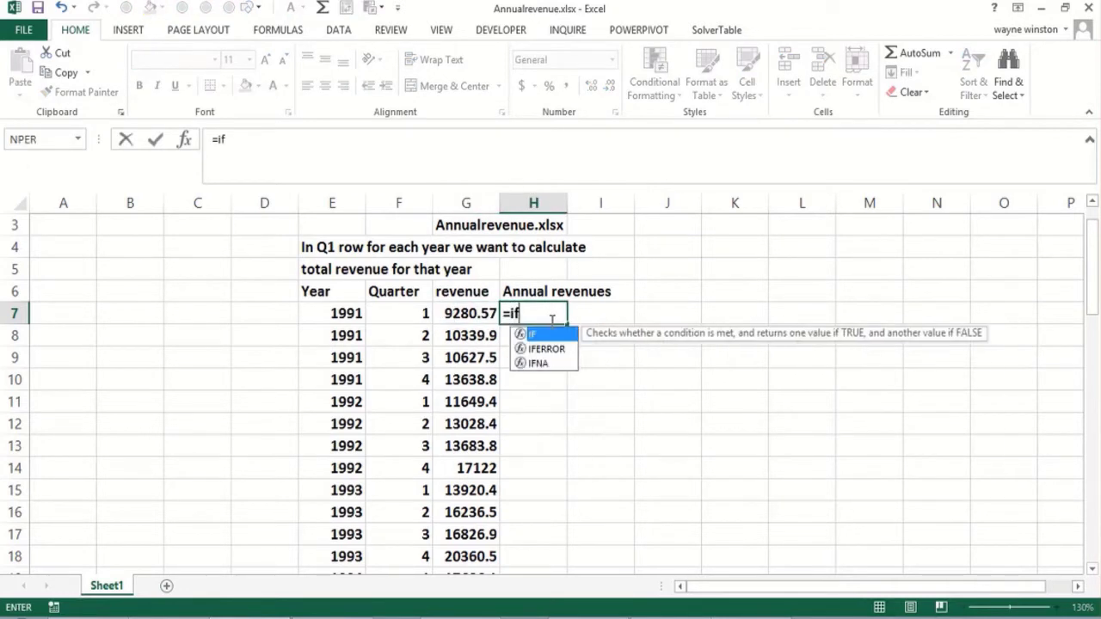
type("(")
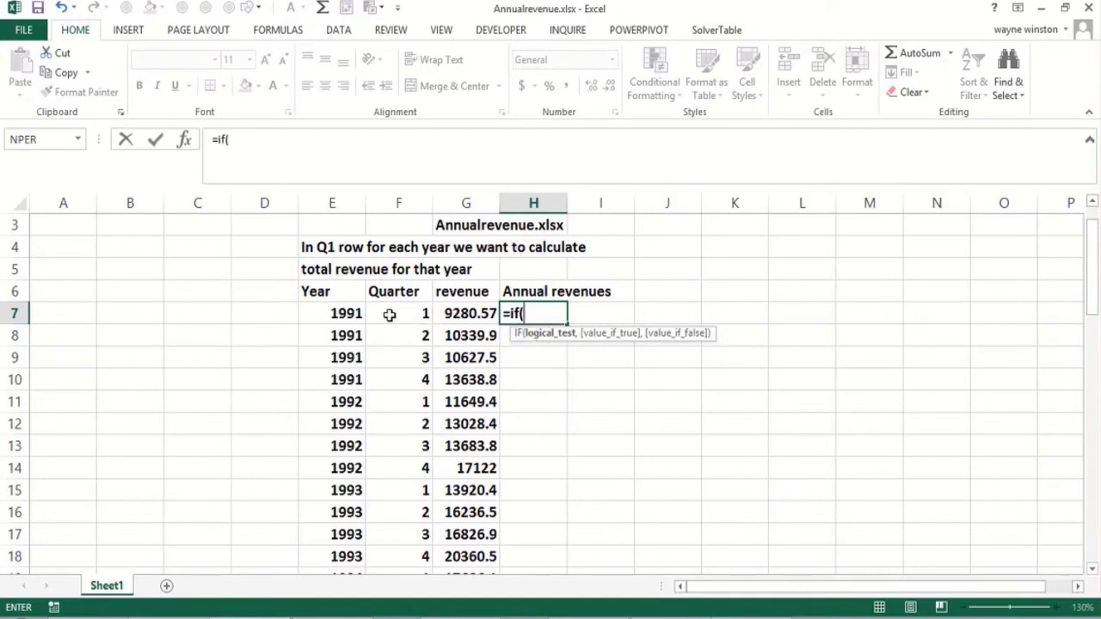
left_click(399, 312)
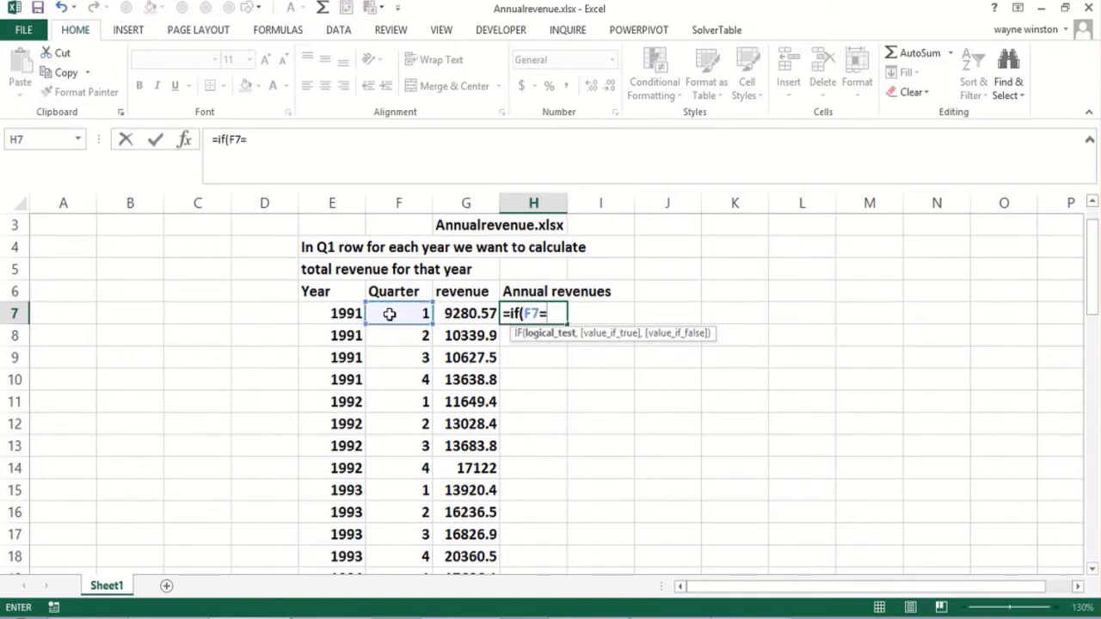
type("=1,sum(")
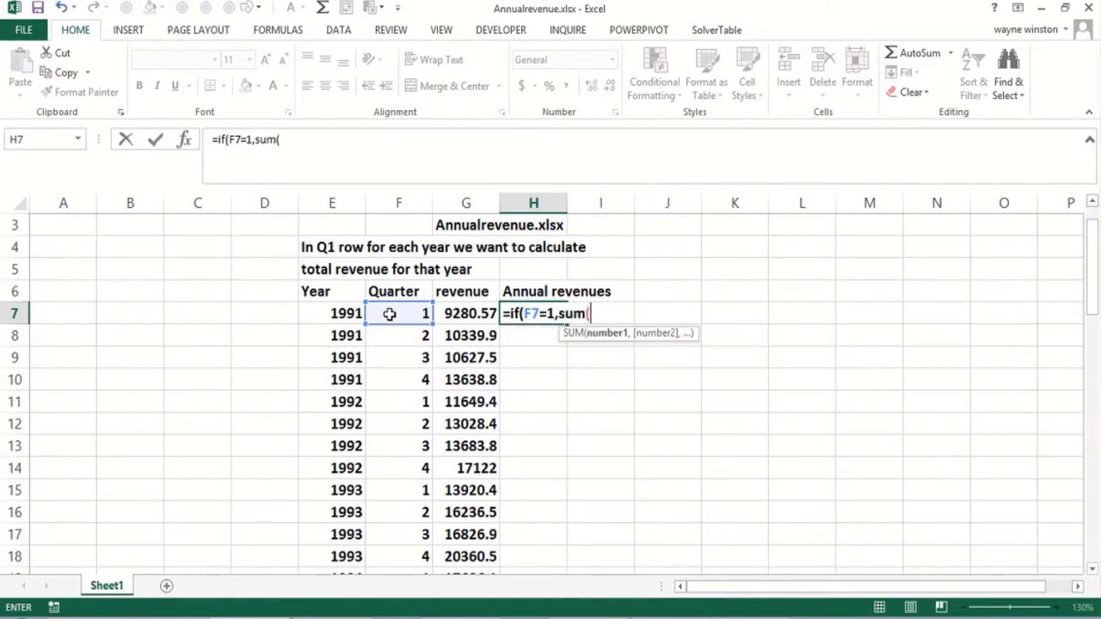
left_click_drag(399, 313, 399, 335)
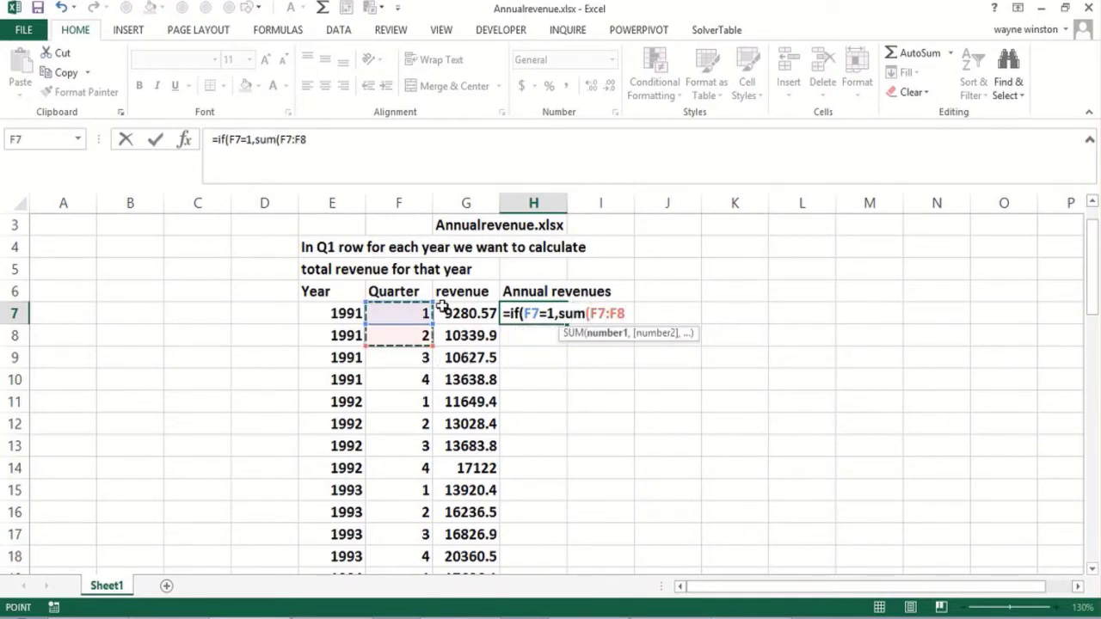
left_click_drag(466, 313, 466, 380)
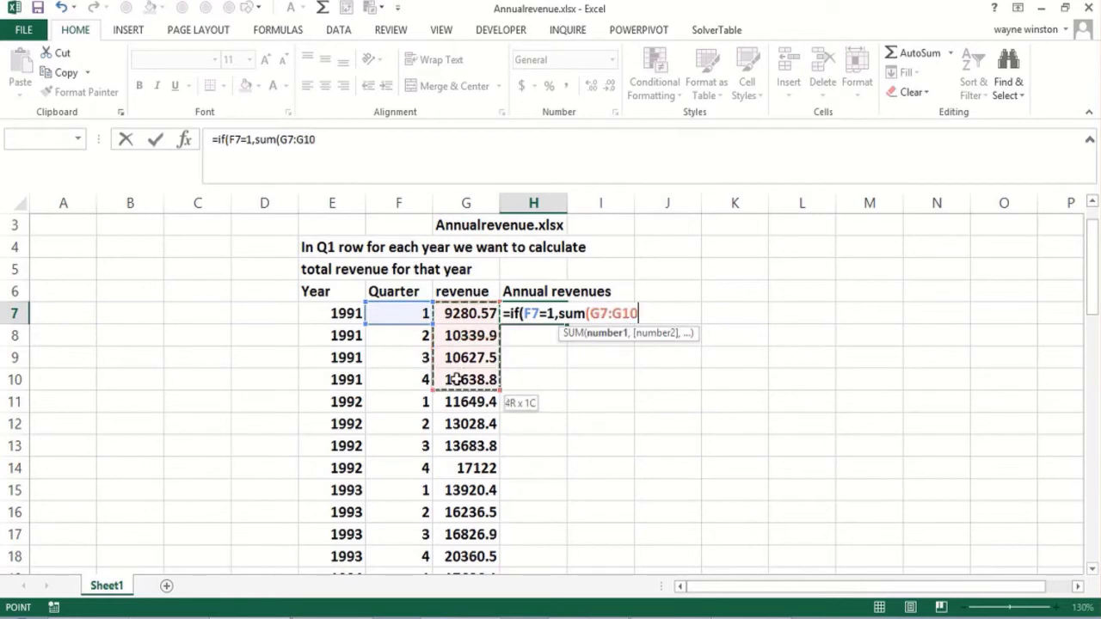
type("),")
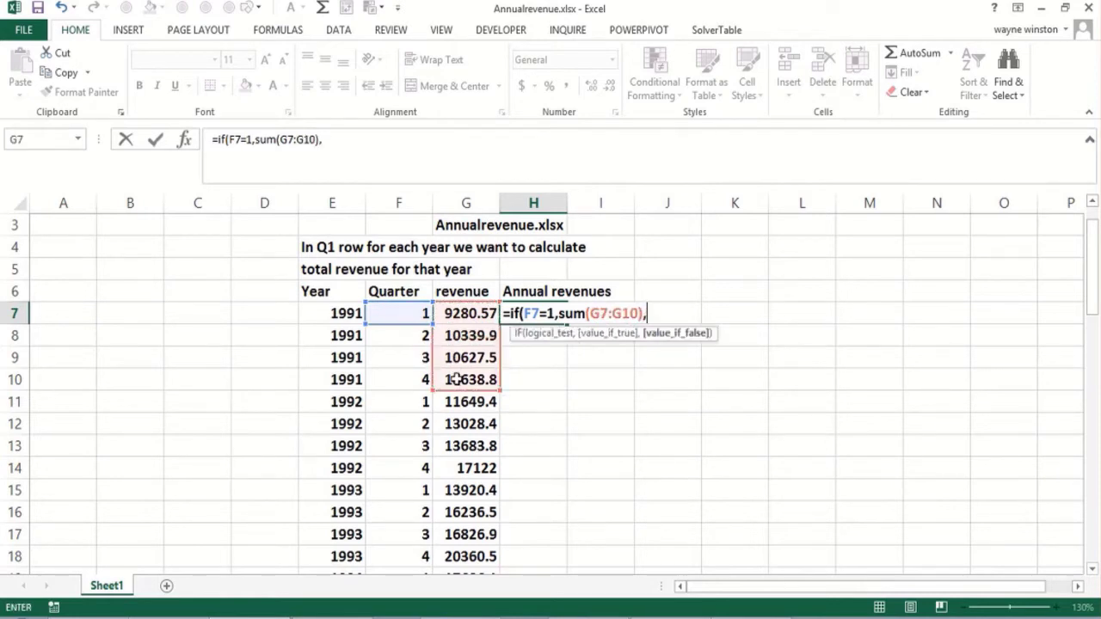
type("\"\")")
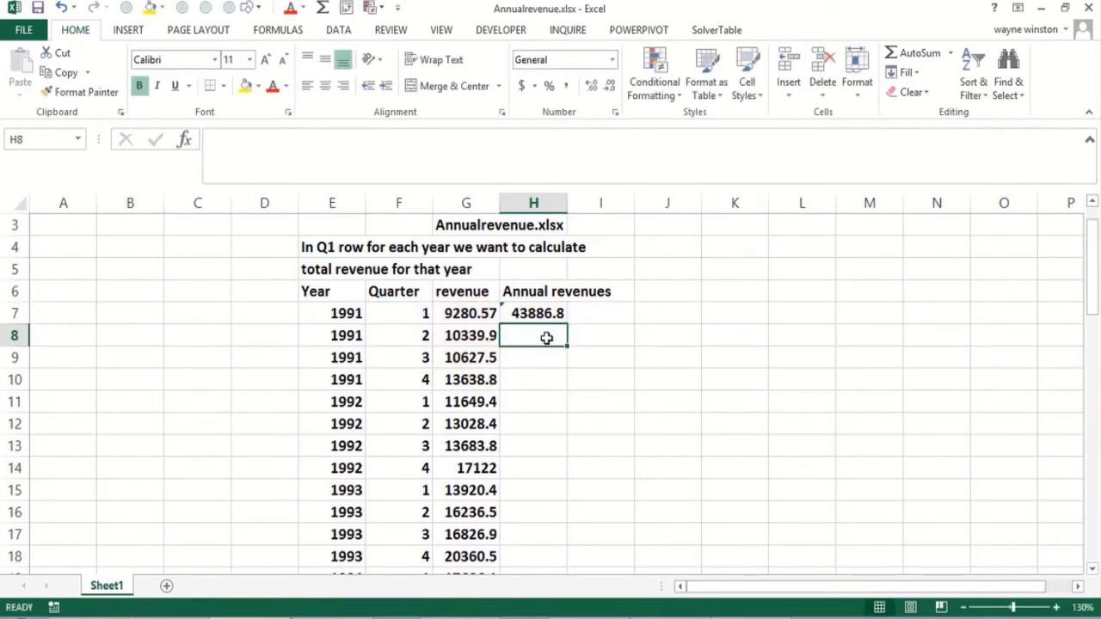
- Fill the H7 formula down column H and verify a non-Q1 row stays blank
left_click(533, 313)
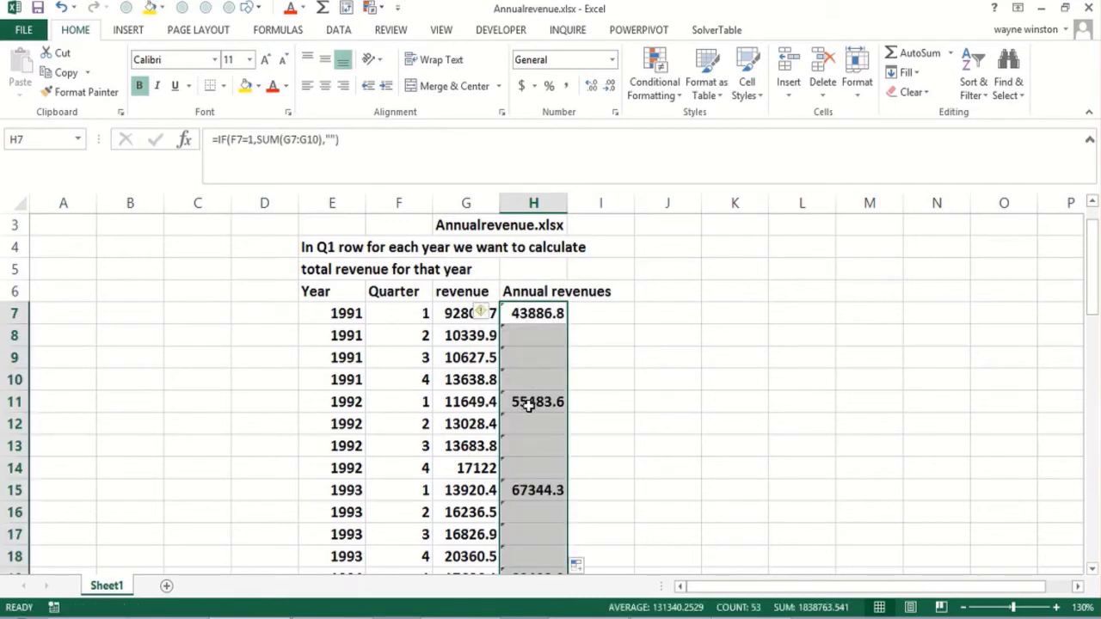
left_click(533, 403)
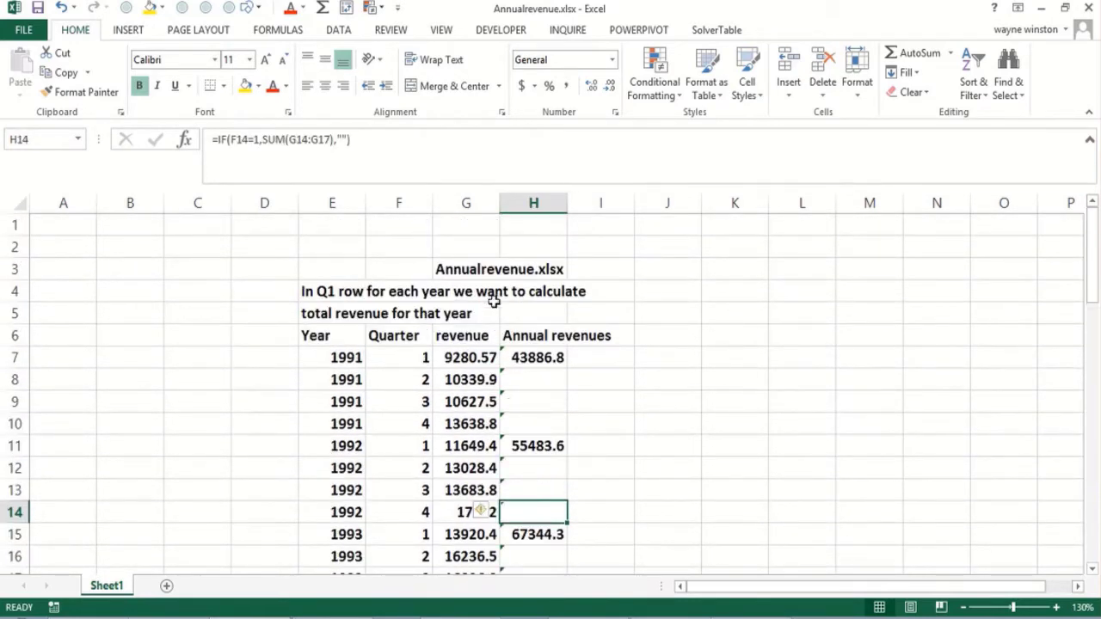
left_click(533, 356)
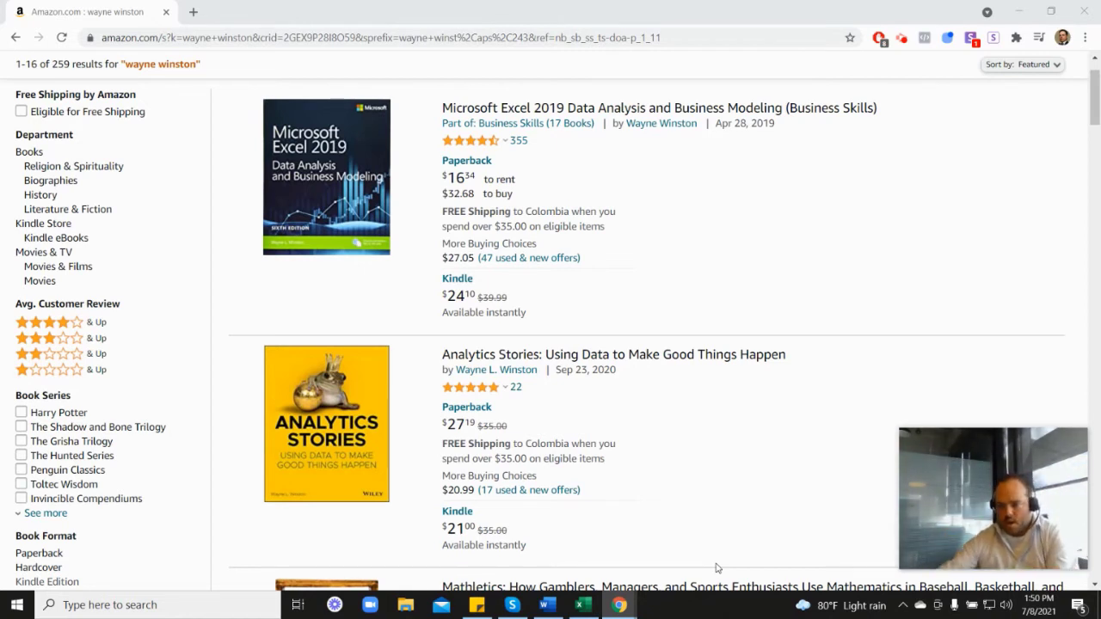
mouse_move(584, 253)
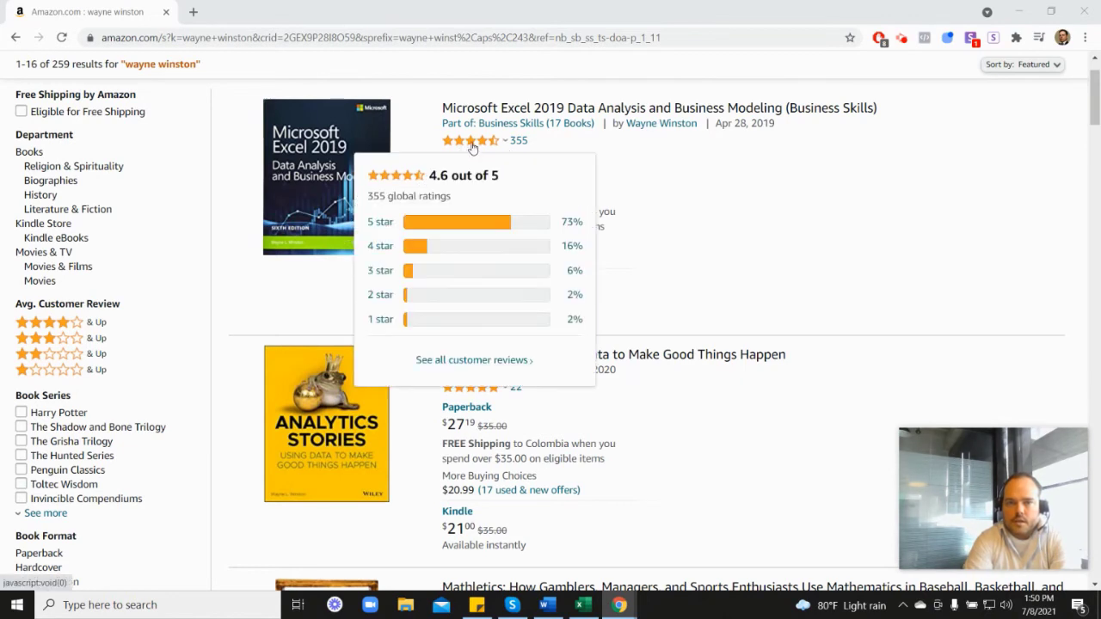
mouse_move(702, 215)
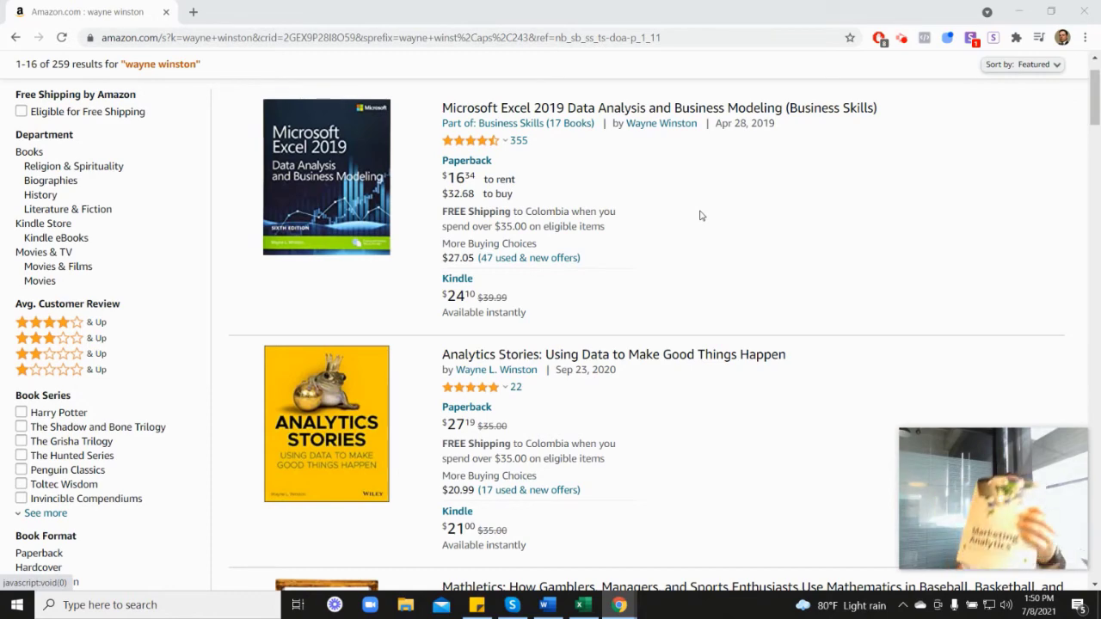
scroll("down", 3)
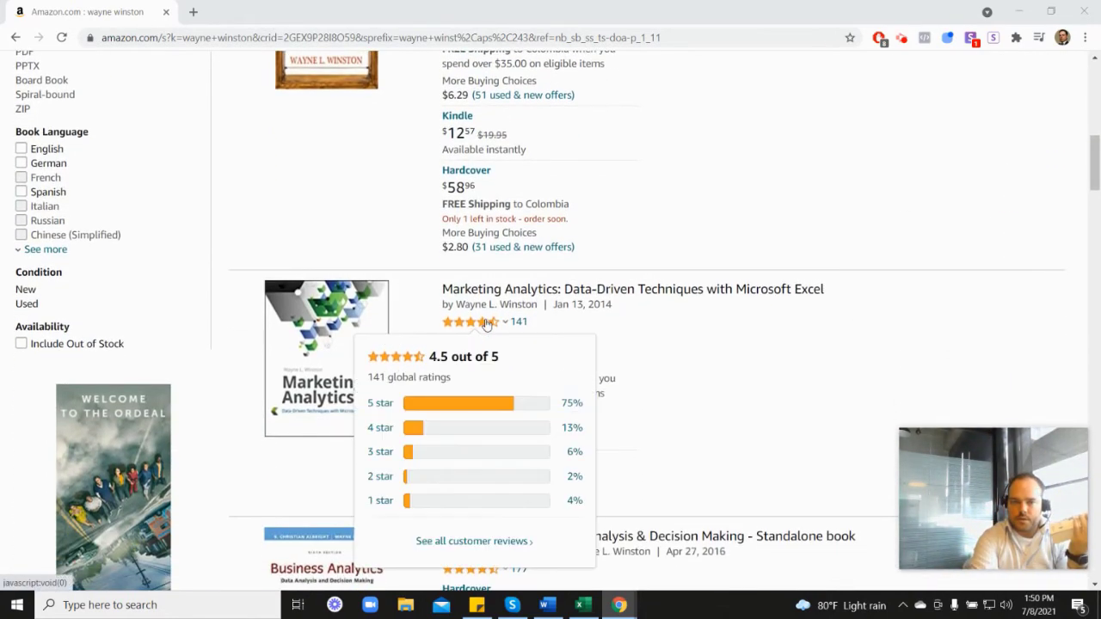
scroll("down", 3)
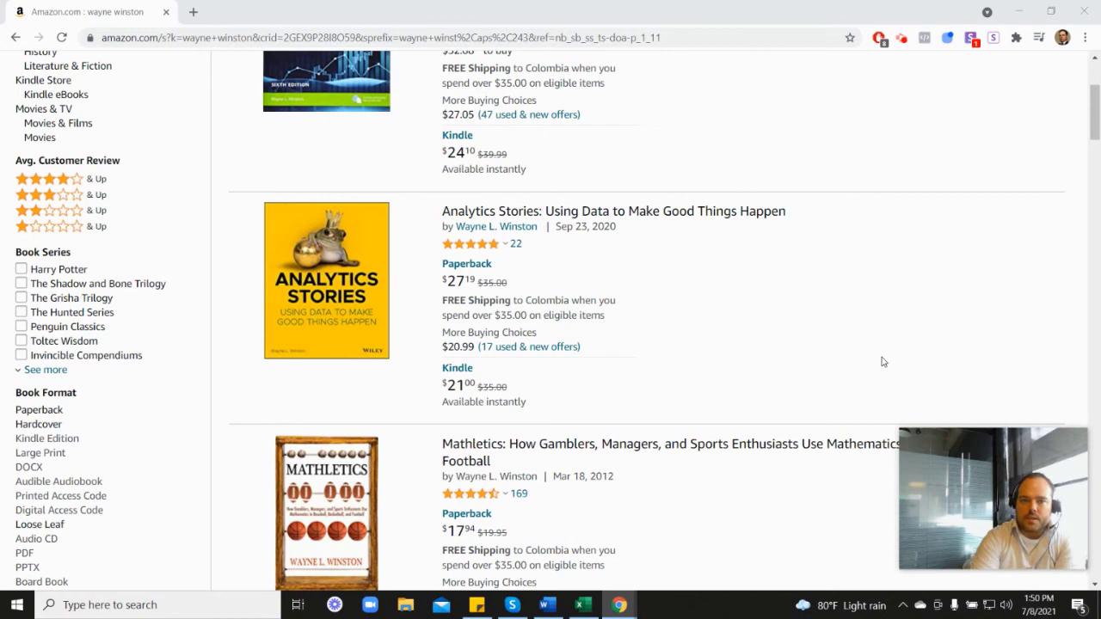
mouse_move(478, 250)
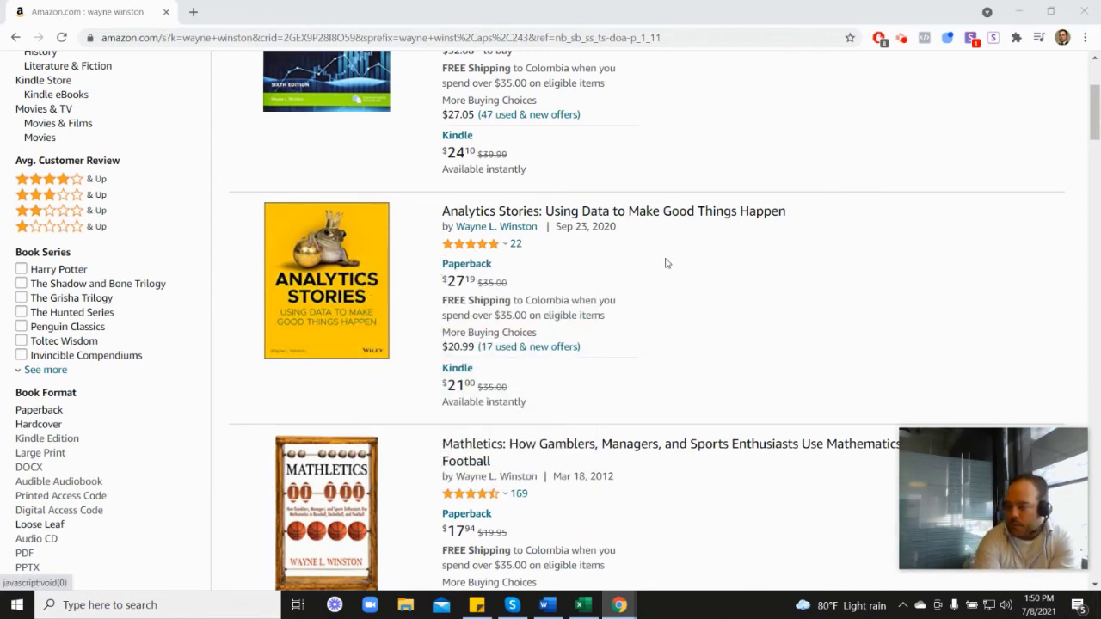
mouse_move(712, 230)
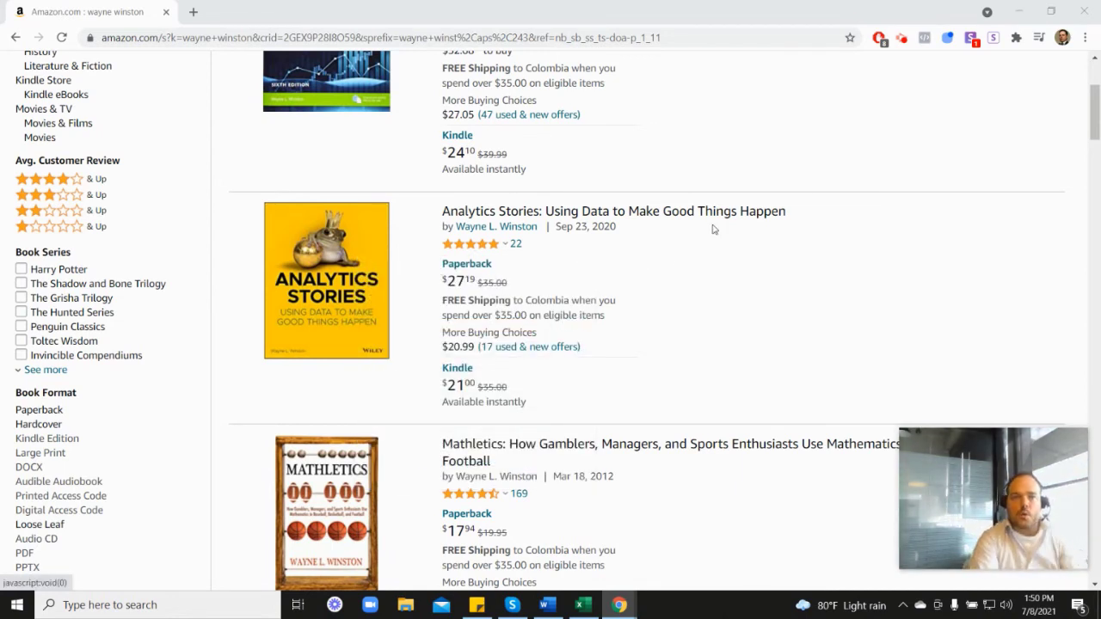
mouse_move(815, 197)
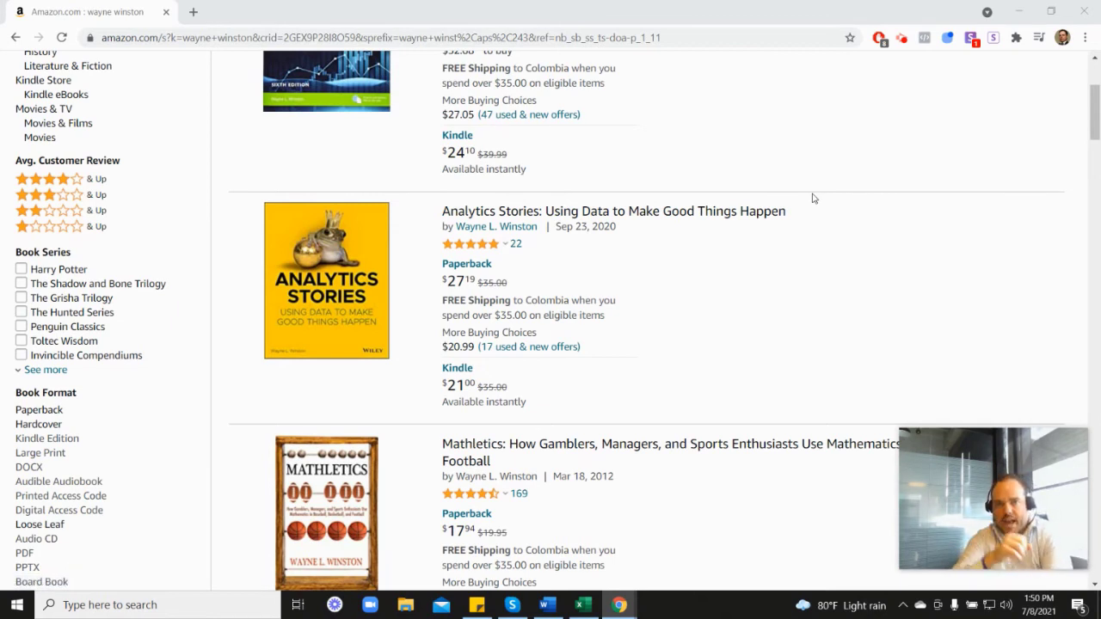